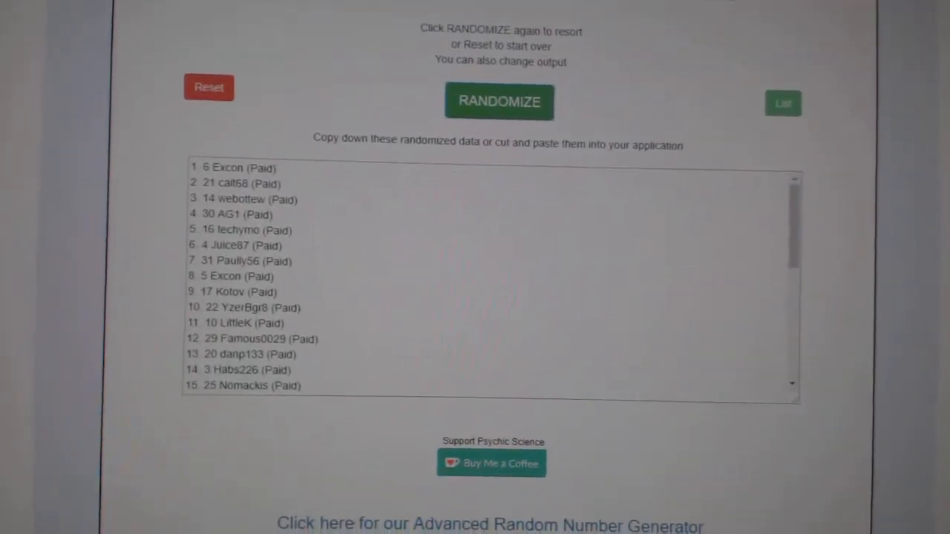
Select all 31 randomized participant names in the output list for copying
{"action": "left_click", "coordinate": [511, 101]}
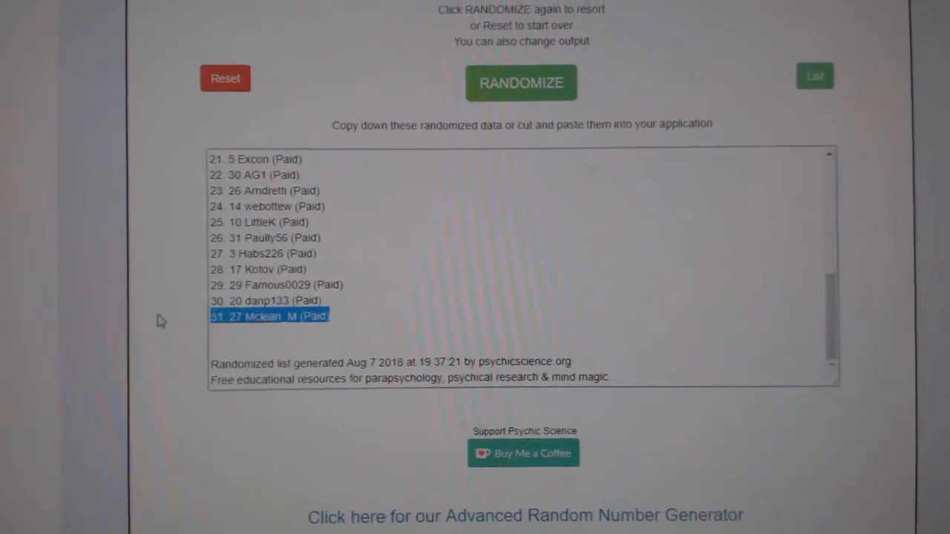
{"action": "left_click", "coordinate": [520, 83]}
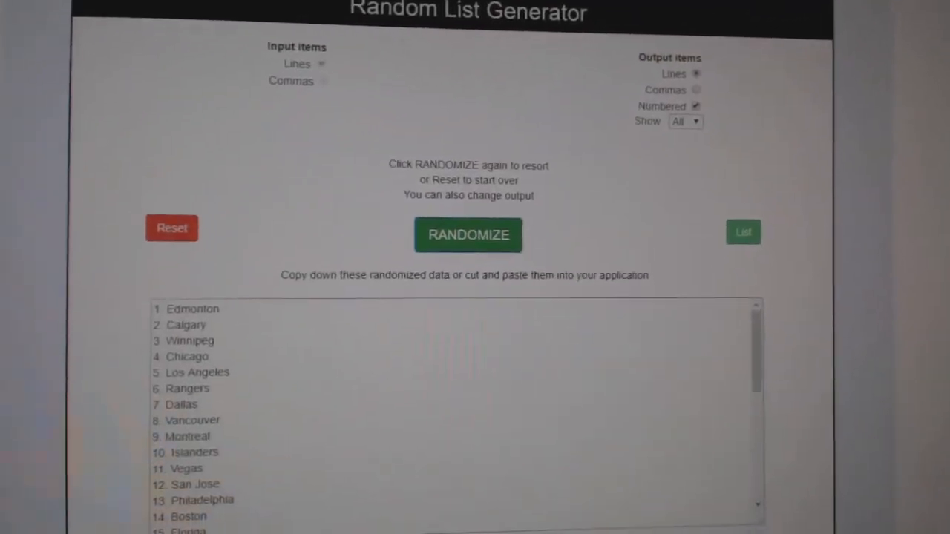
Randomize the NHL team names and select the shuffled team list
{"action": "left_click", "coordinate": [468, 234]}
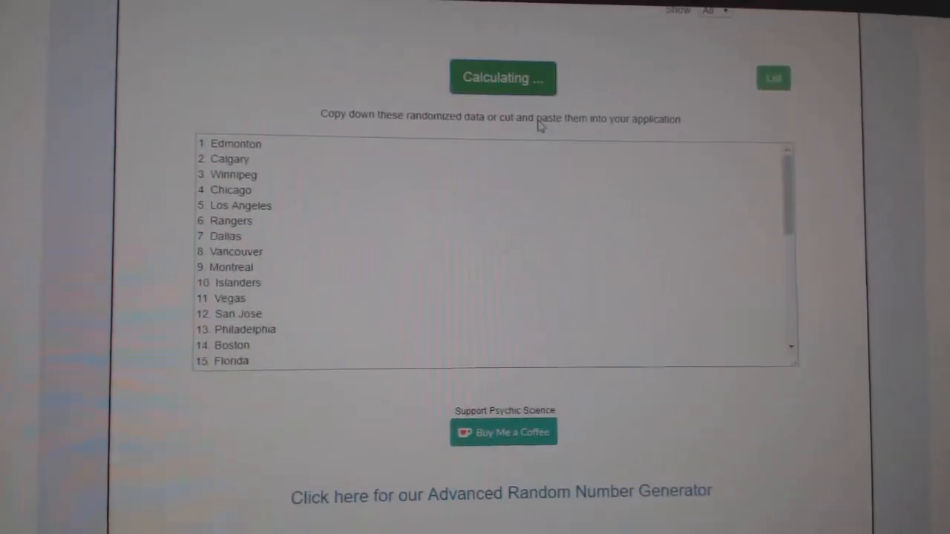
{"action": "left_click", "coordinate": [502, 77]}
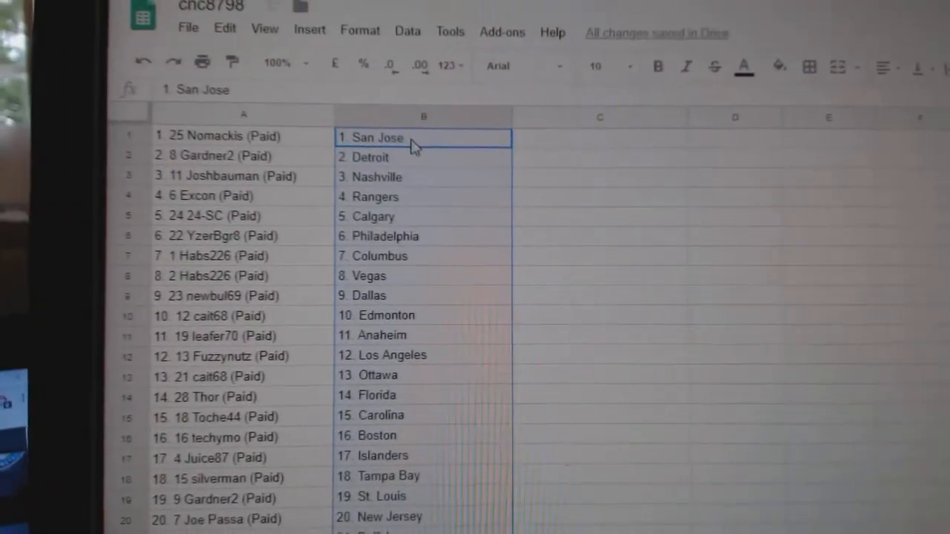
Scroll through rows 1–31 to review each participant–team pairing in columns A and B
{"action": "scroll", "scroll_direction": "down", "scroll_amount": 3}
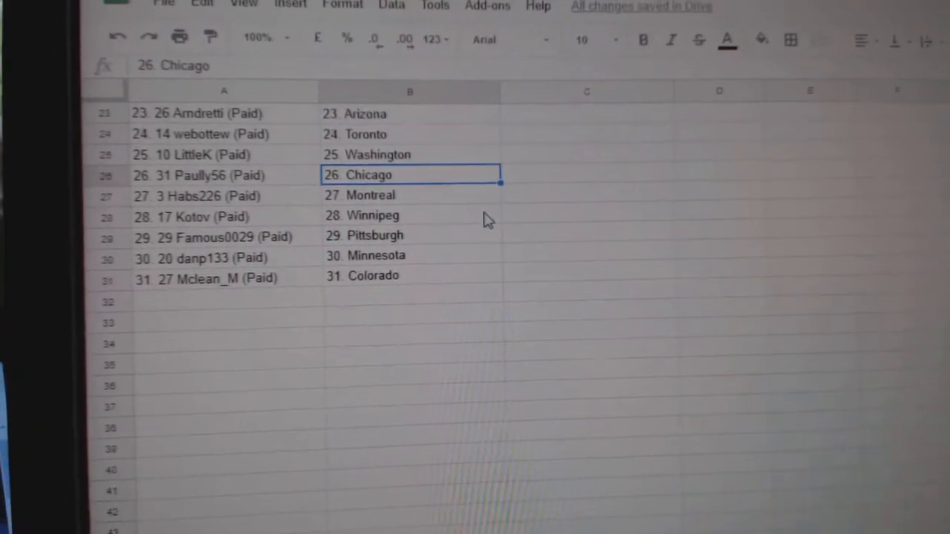
{"action": "scroll", "scroll_direction": "down", "scroll_amount": 3}
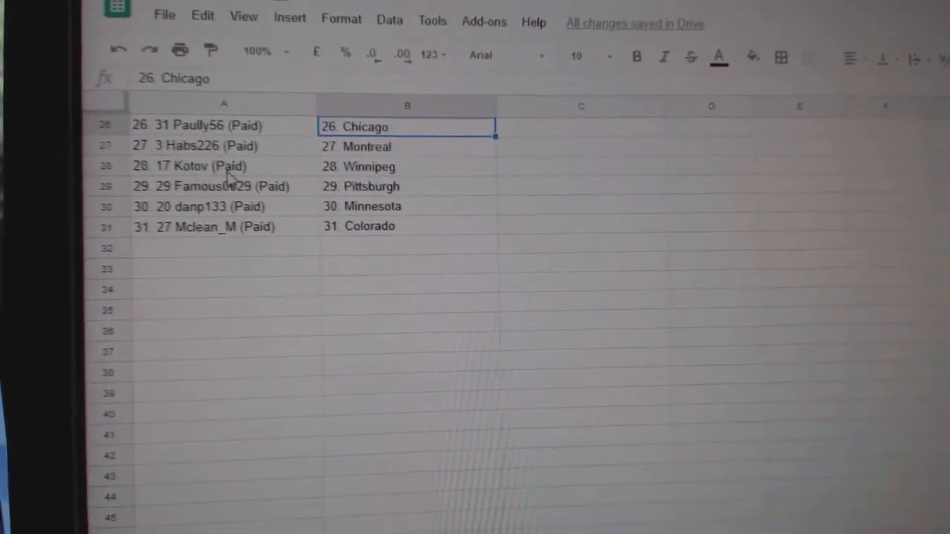